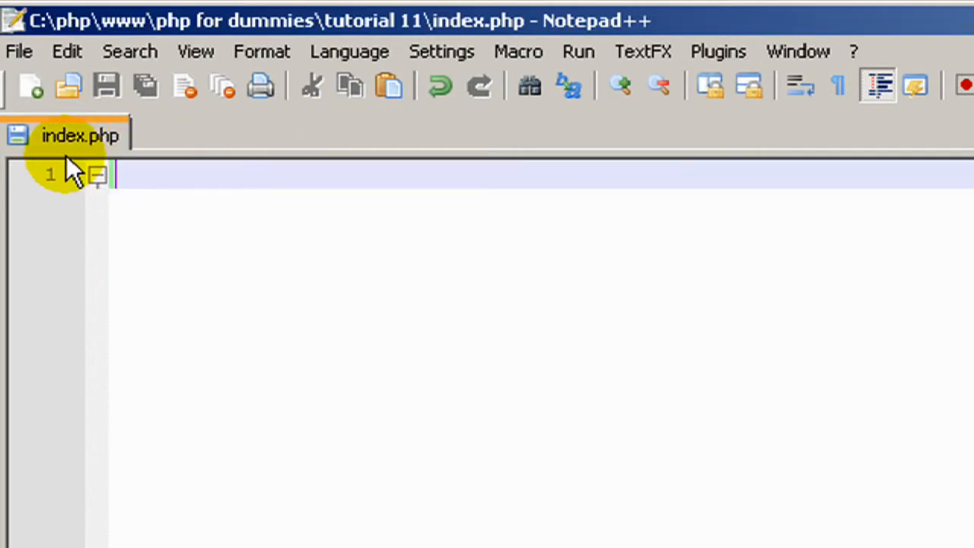
mouse_move(354, 21)
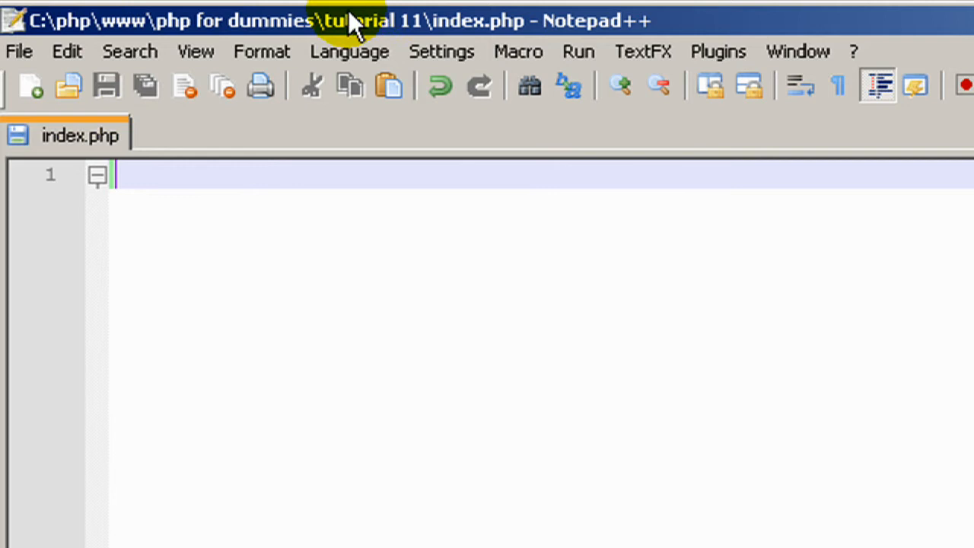
mouse_move(327, 168)
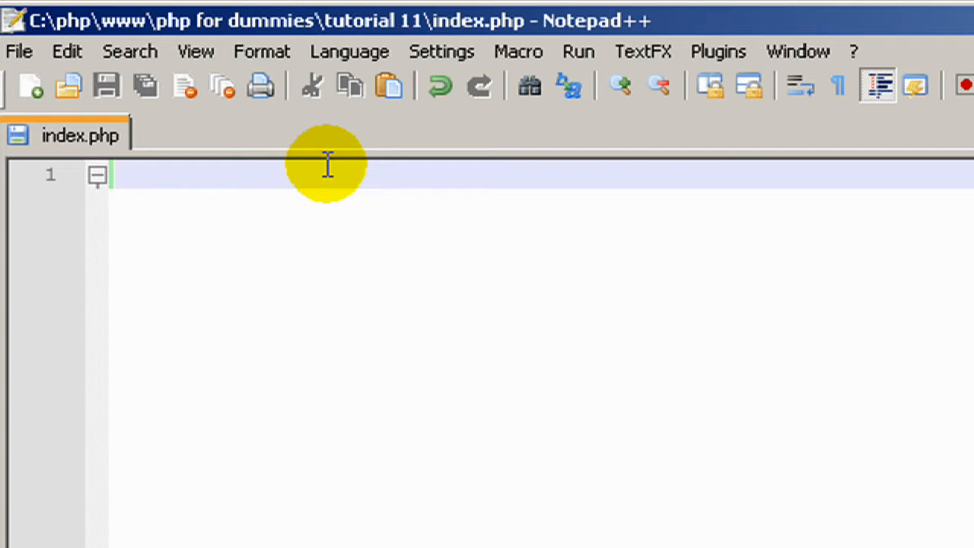
Open a <?php block and begin assigning $names = array
text(<)
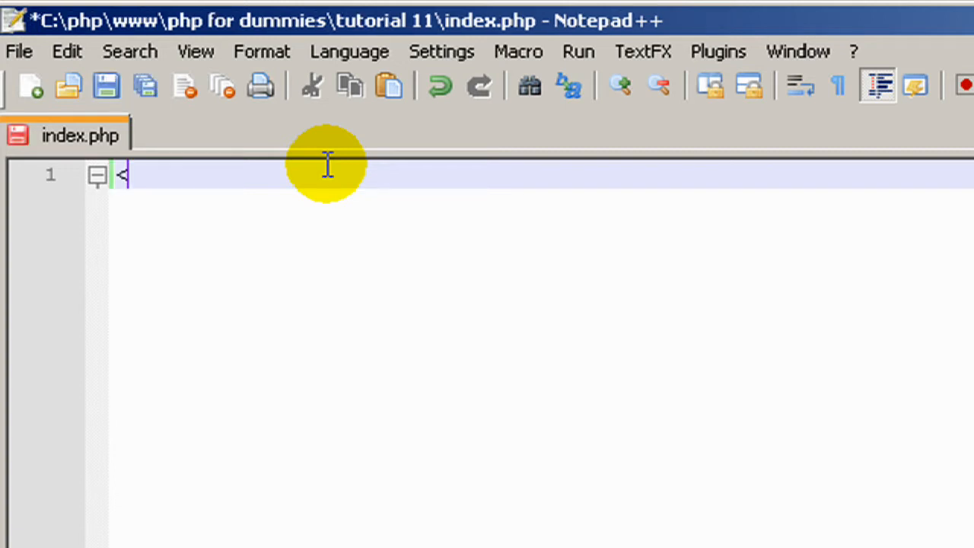
text(?php)
text(?>)
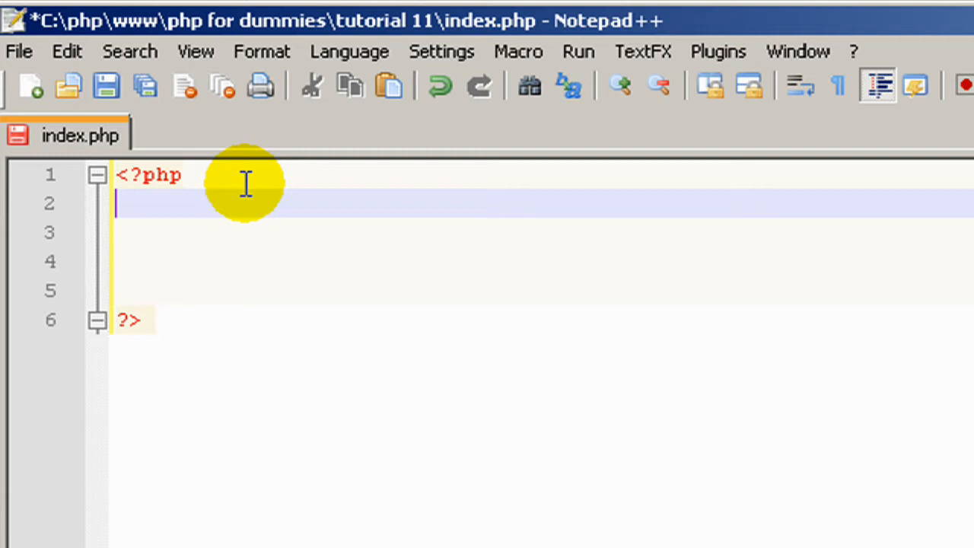
text($)
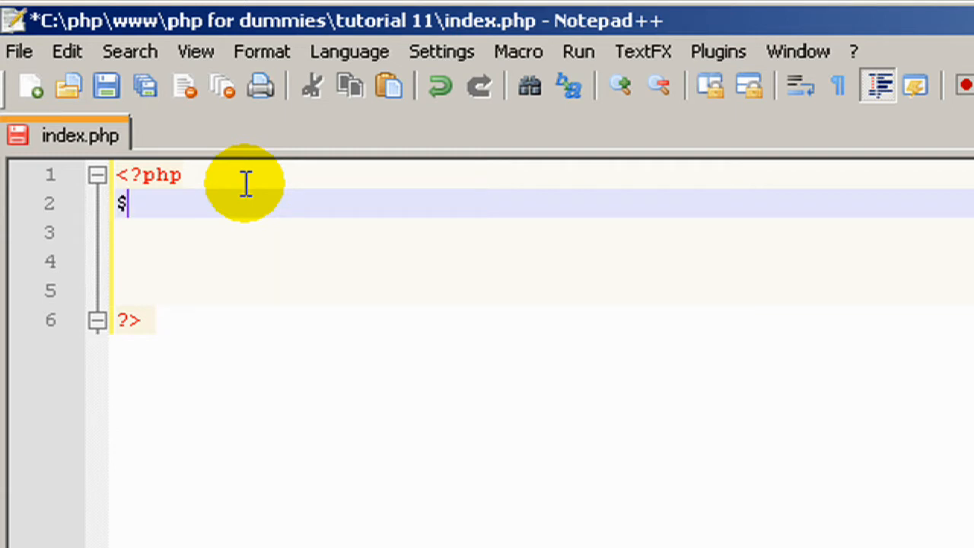
text(names =)
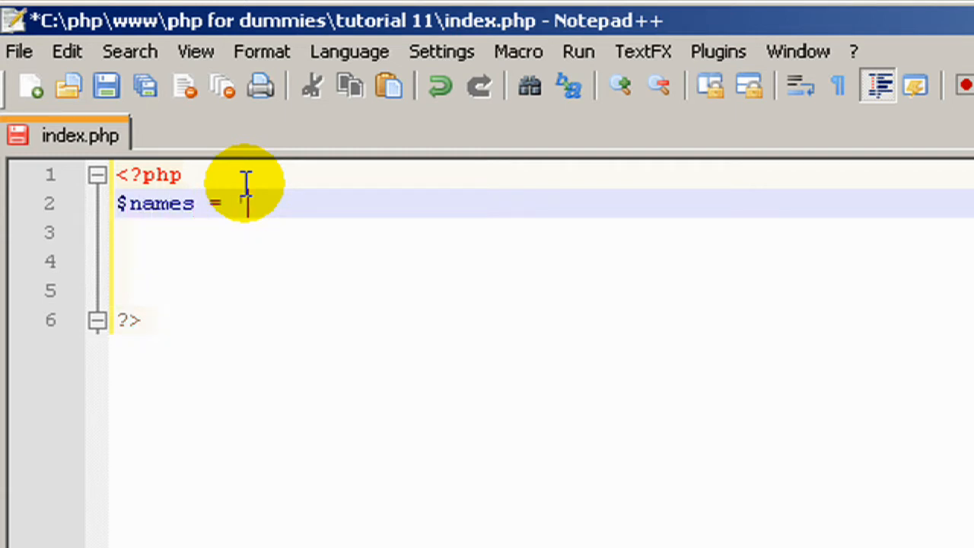
text(array)
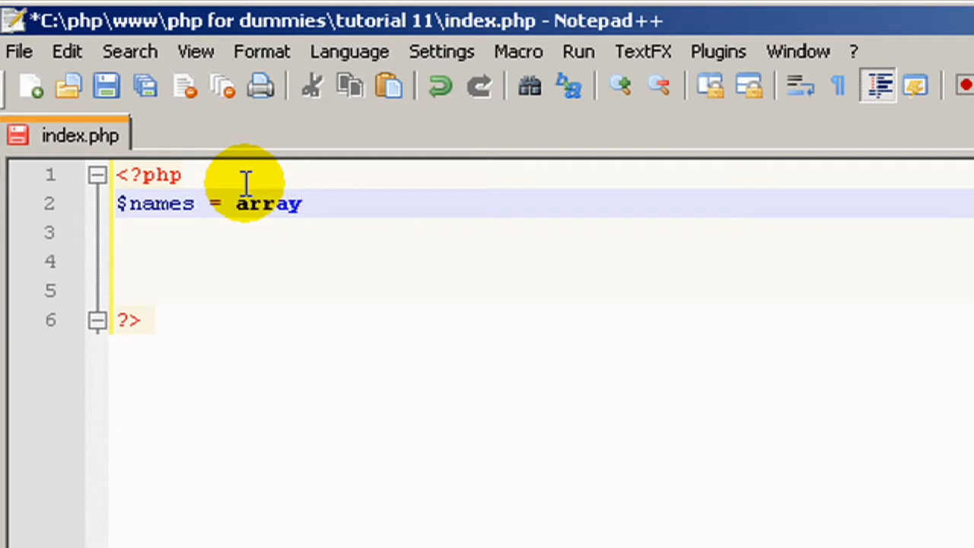
mouse_move(366, 365)
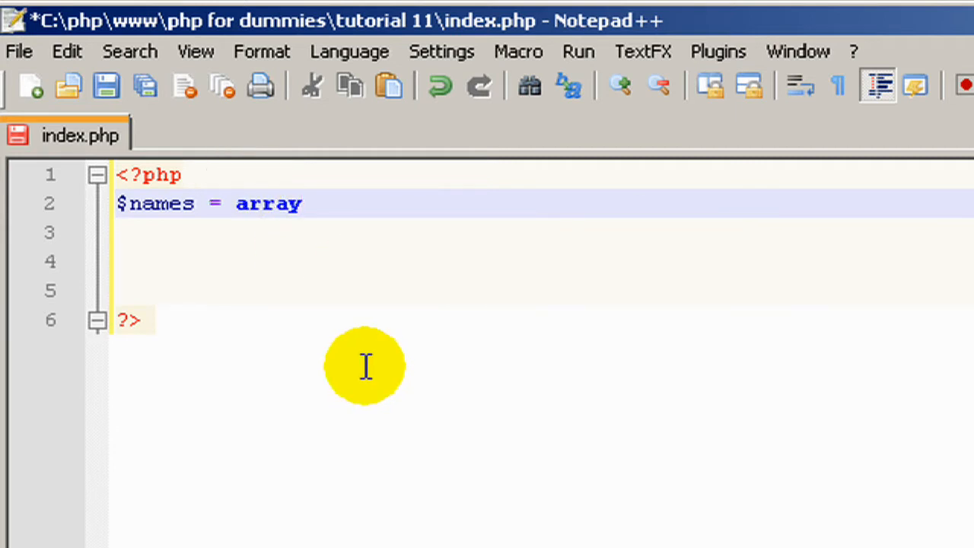
Fill the array with 'John', 'Kevin', 'Stefan' and save index.php
text((')
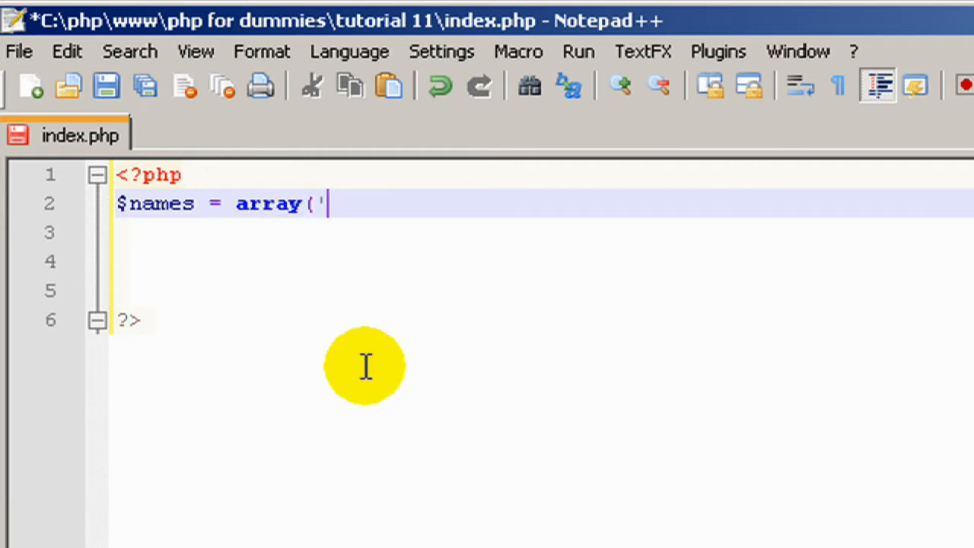
text(Joh)
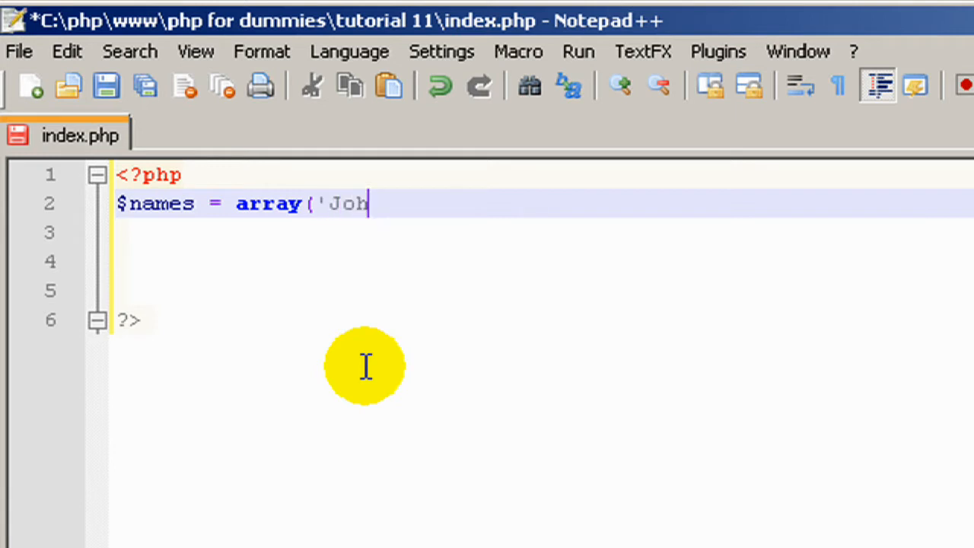
text(n','Kevin)
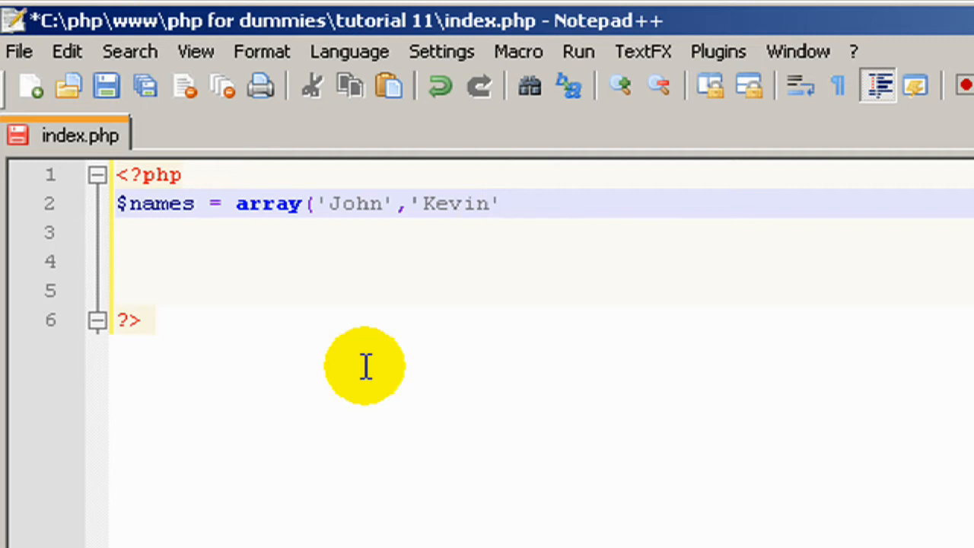
text(,'S)
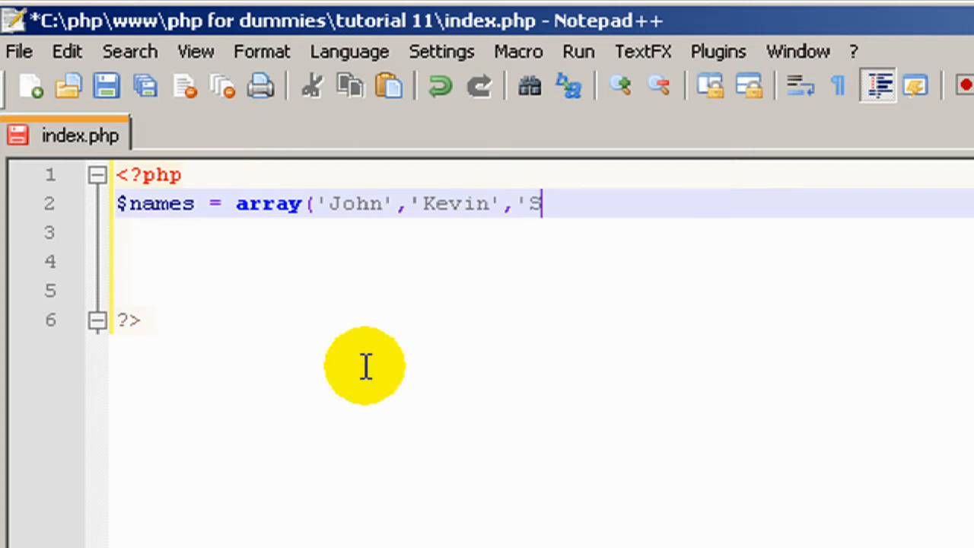
text(tefan')
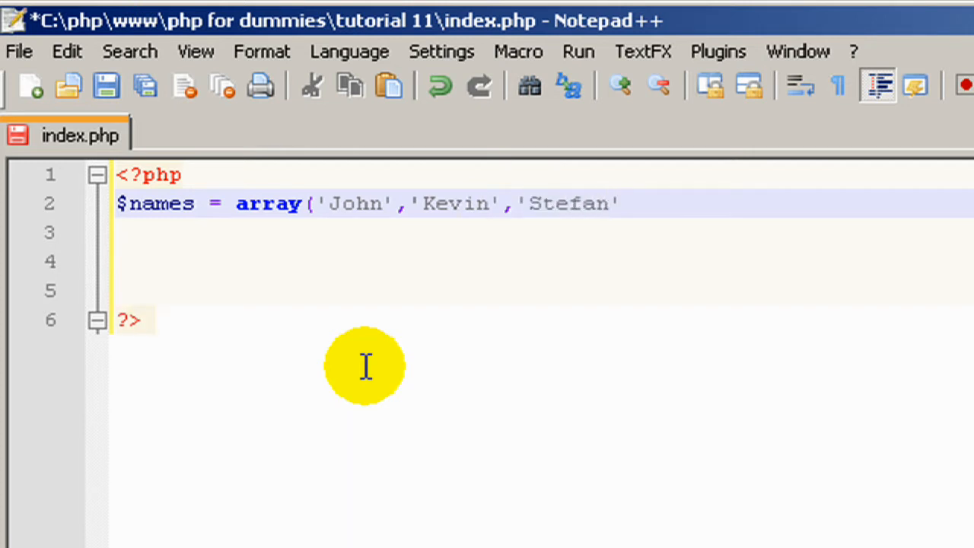
text();)
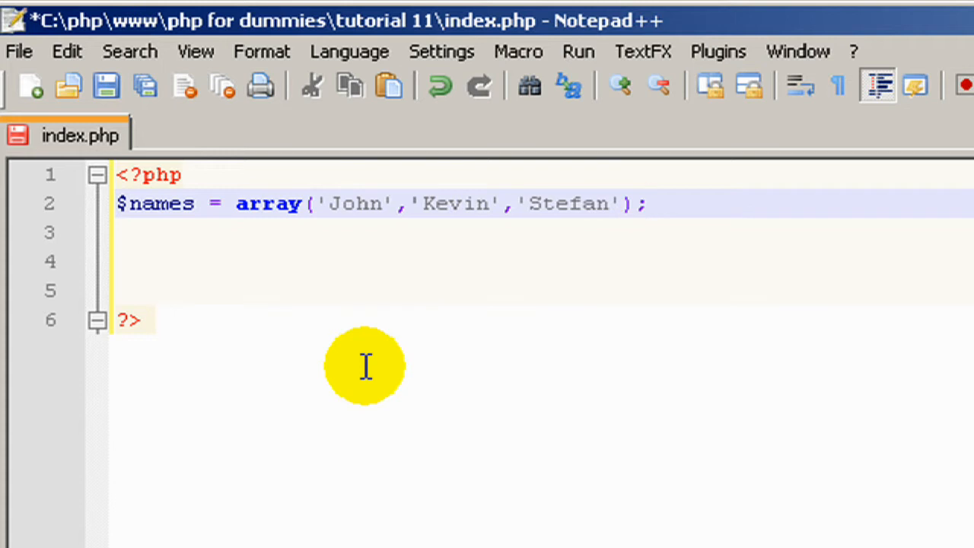
key(ctrl+s)
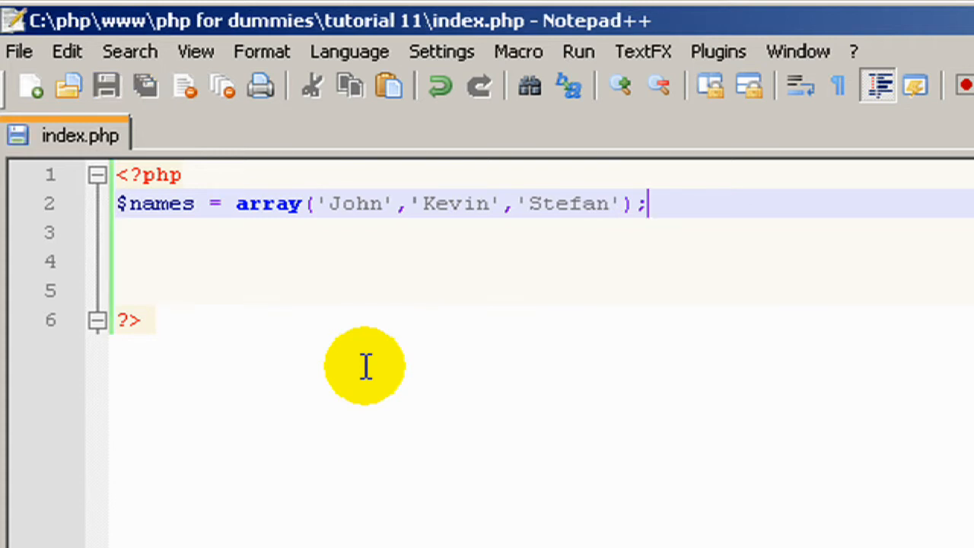
Add a new line echo $names; below the array
key(Enter)
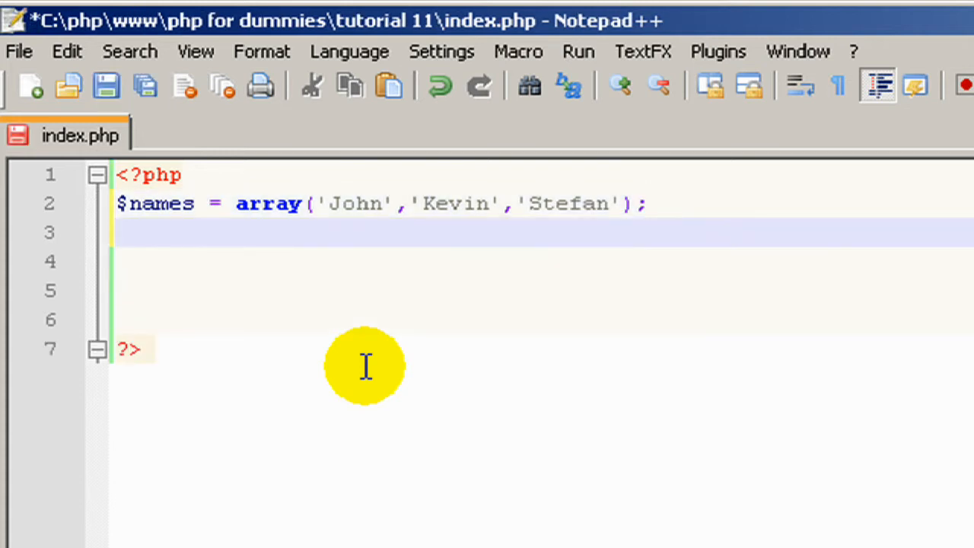
text(echo)
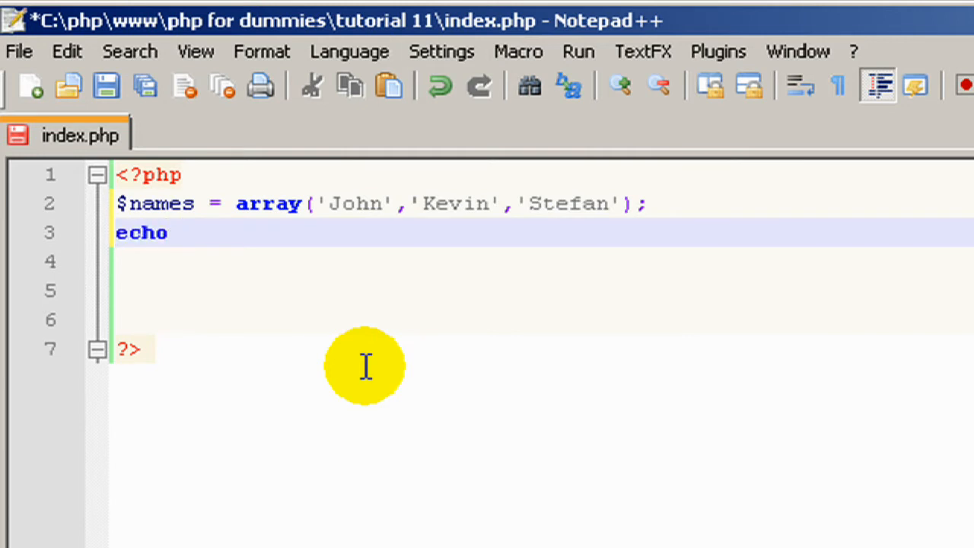
text($)
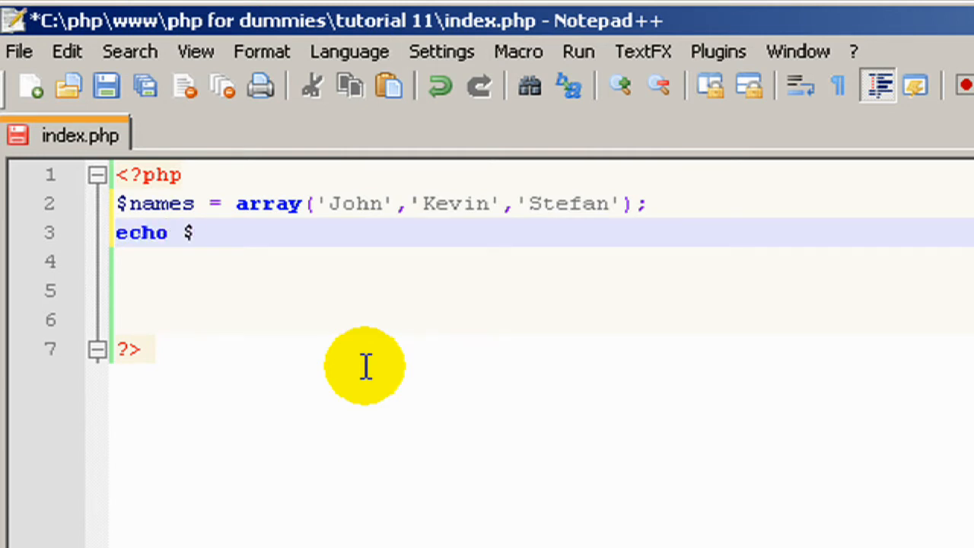
text(names;)
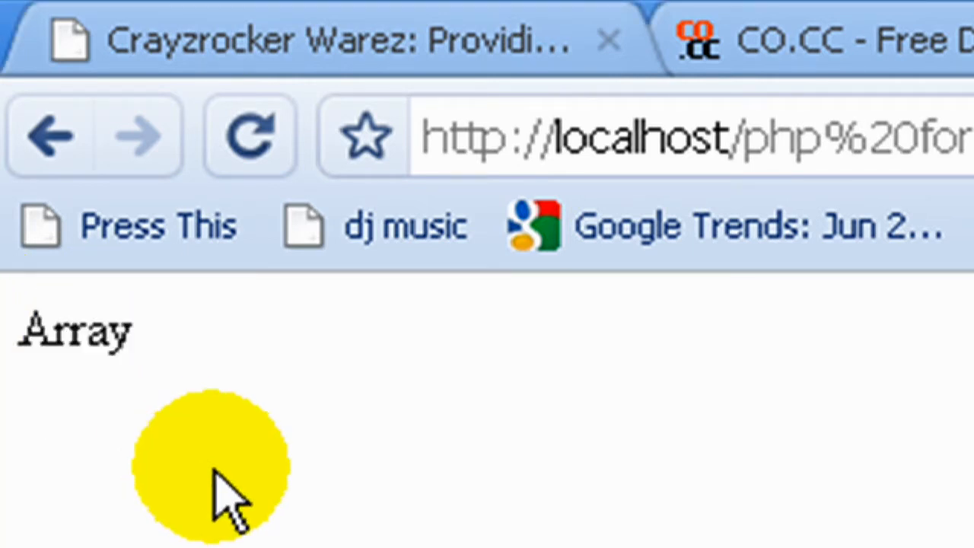
mouse_move(159, 351)
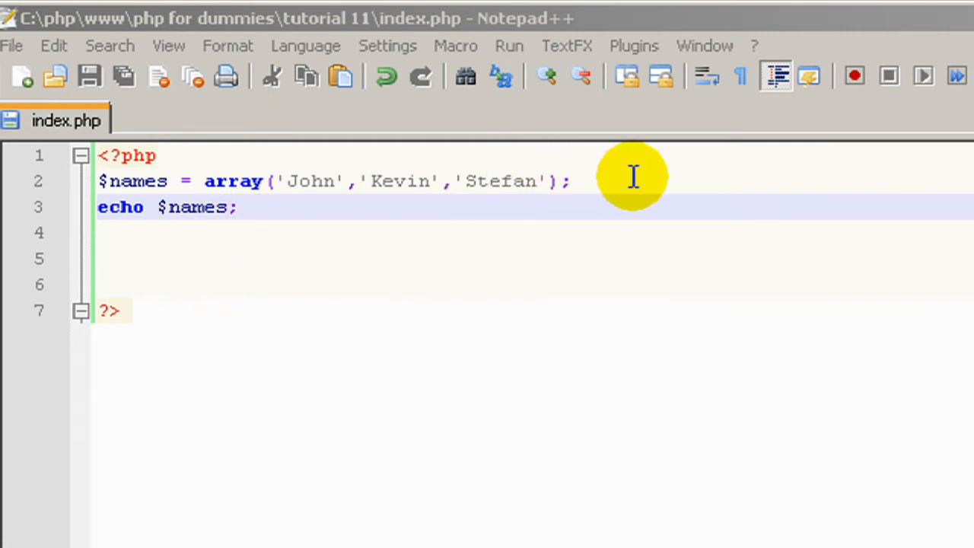
Assign $john = $name['0'] and change the echo line to echo $john;
text($)
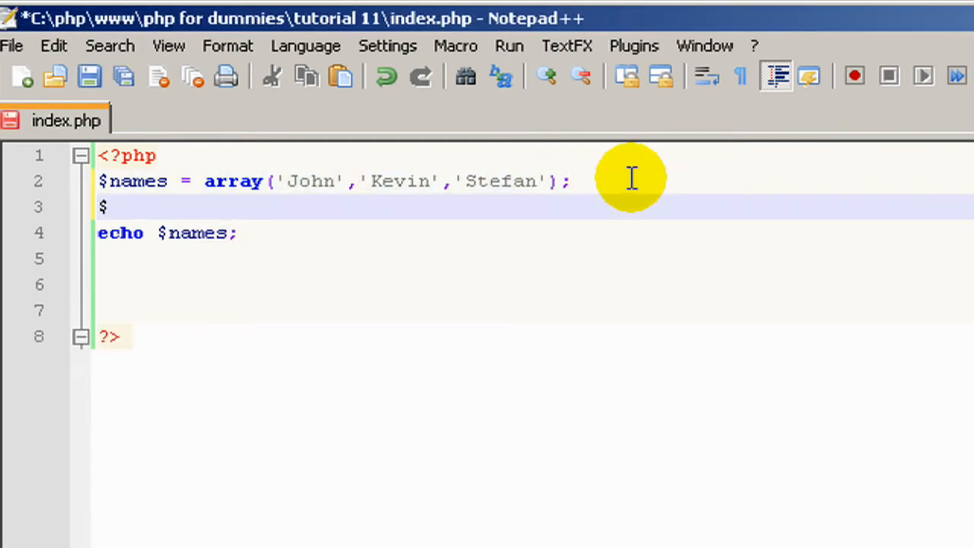
text(job)
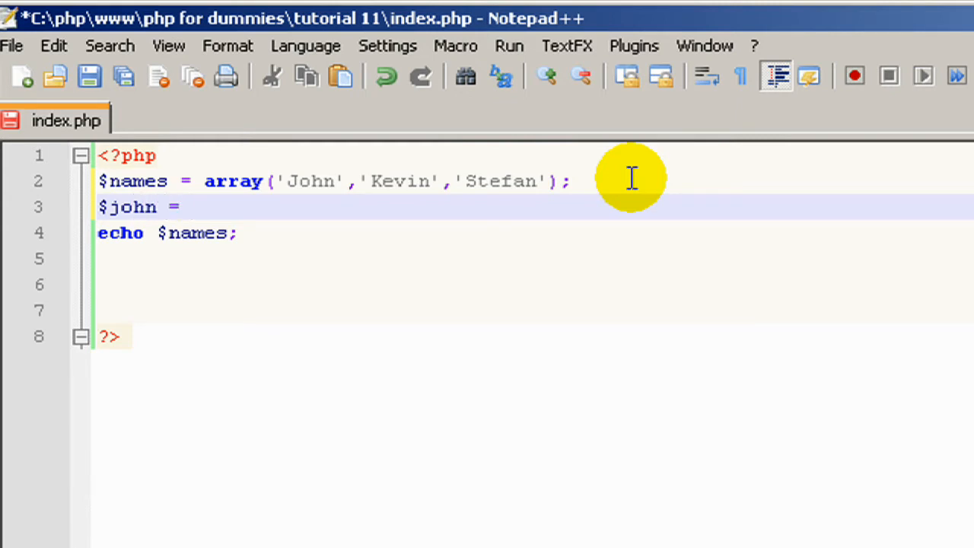
text($na)
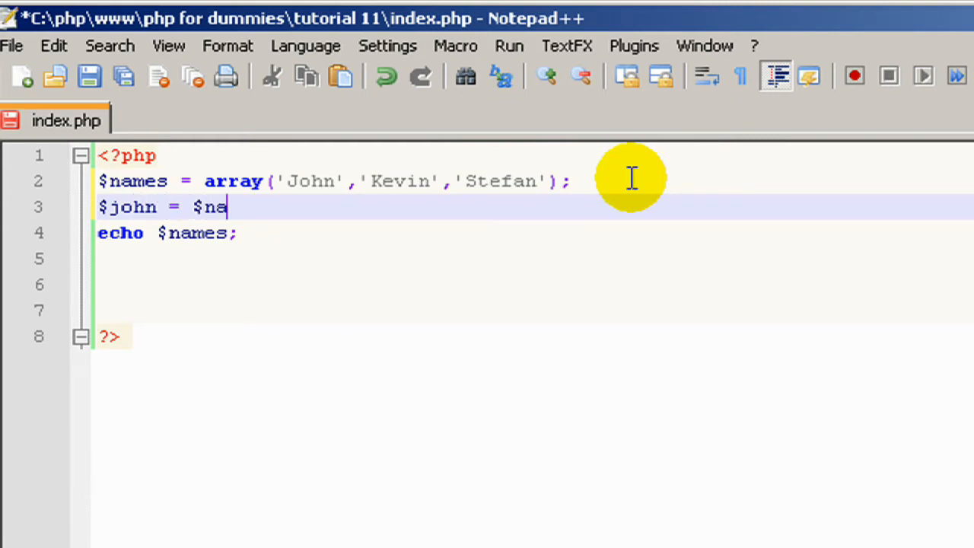
text(me[')
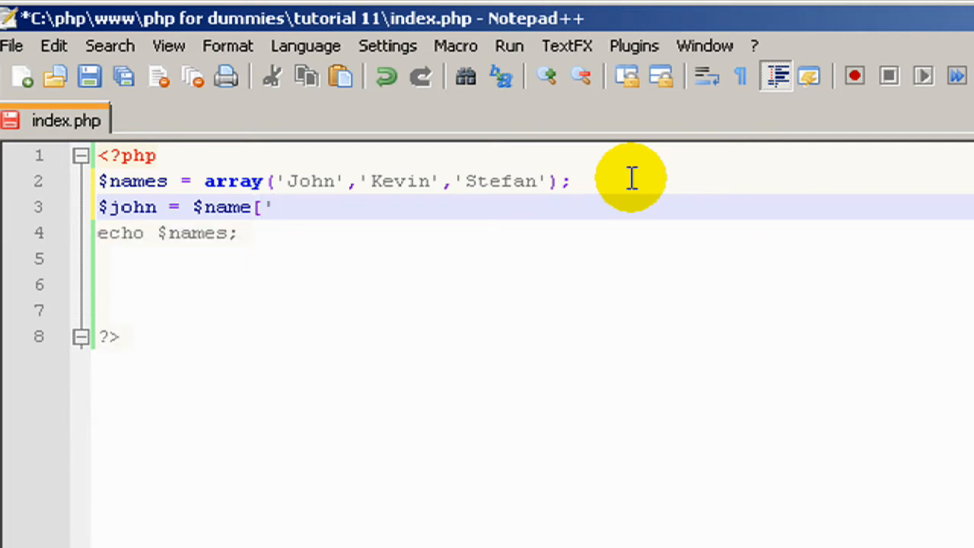
text(0')
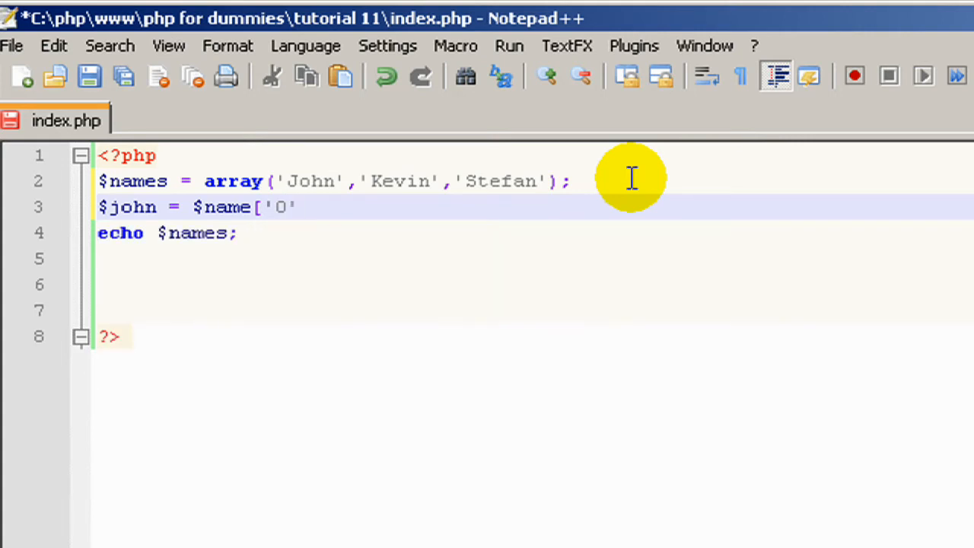
text(];)
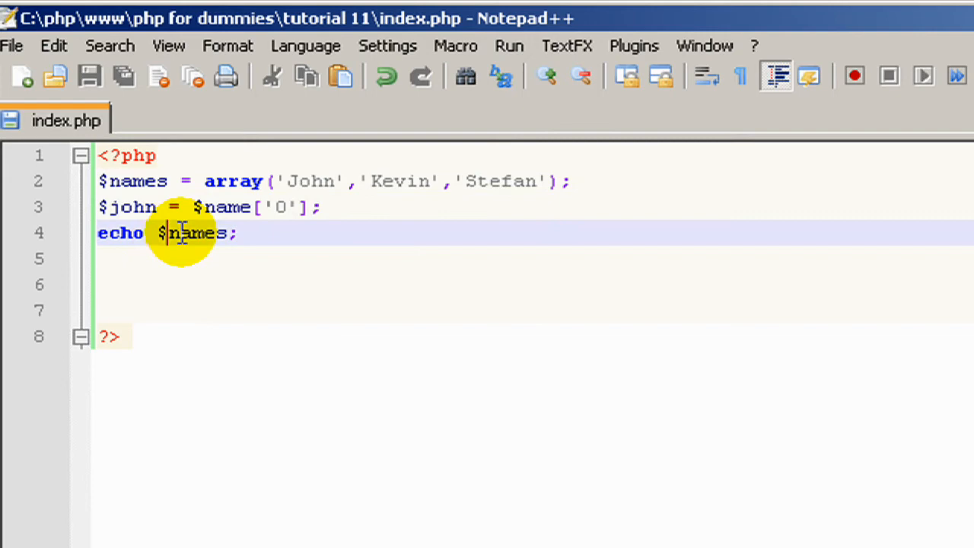
text($john)
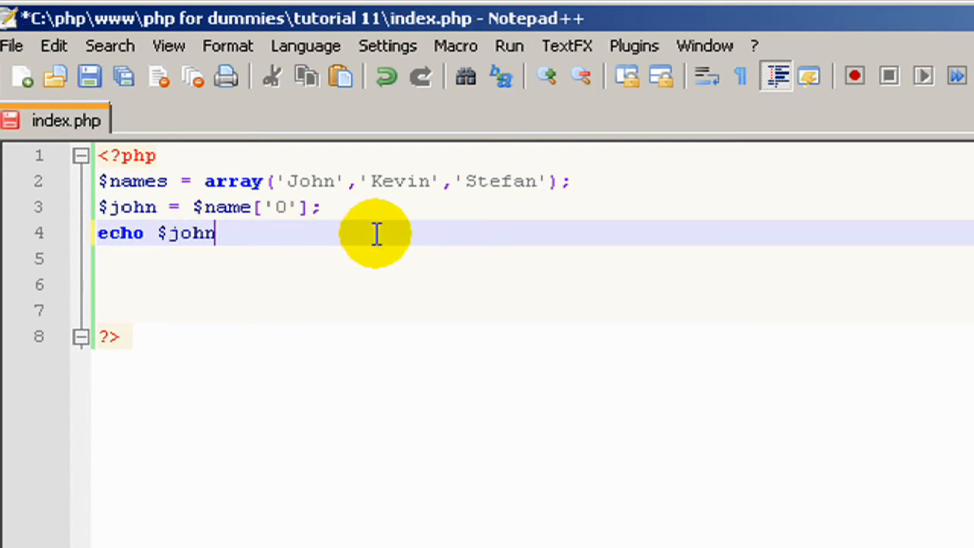
text(;)
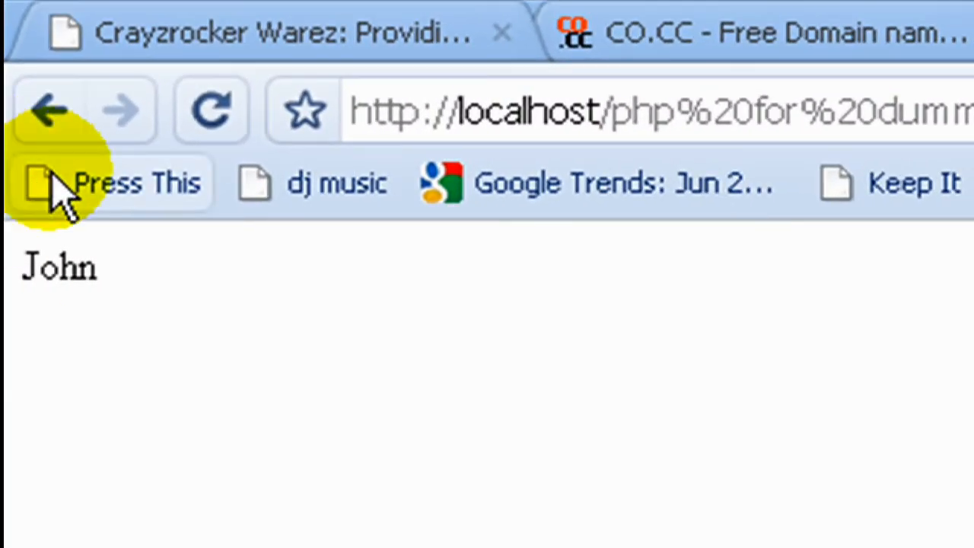
double_click(61, 266)
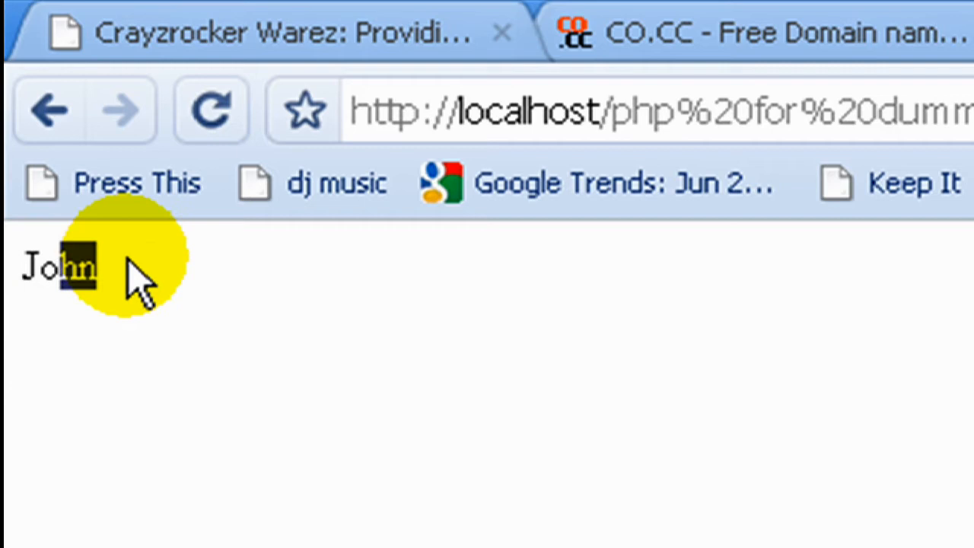
click(60, 266)
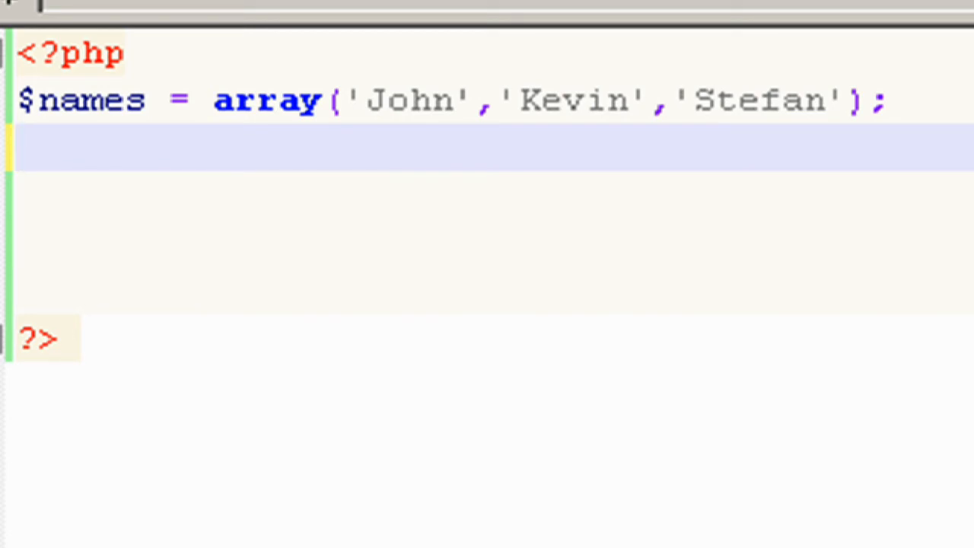
Write the loop header foreach($names as $display) on line 3
text(foreach)
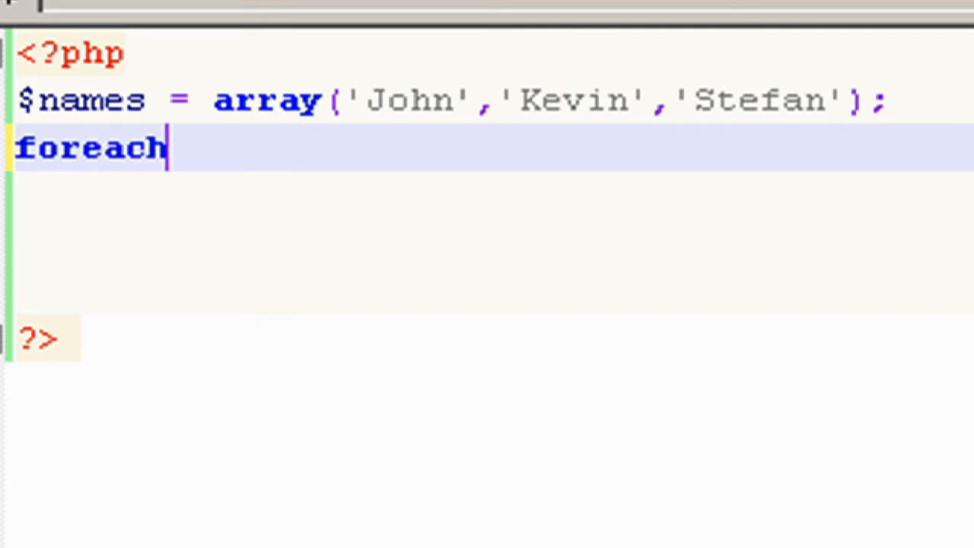
text(())
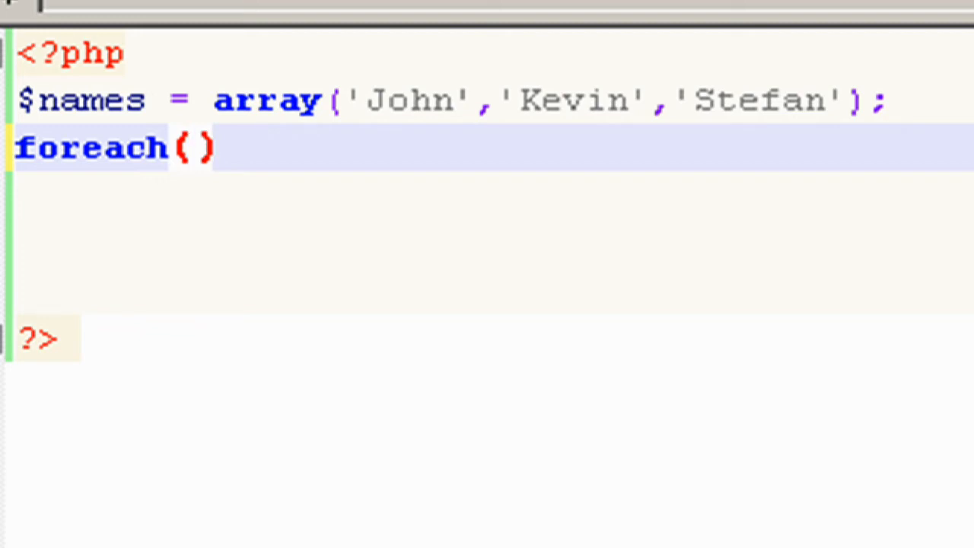
text($names)
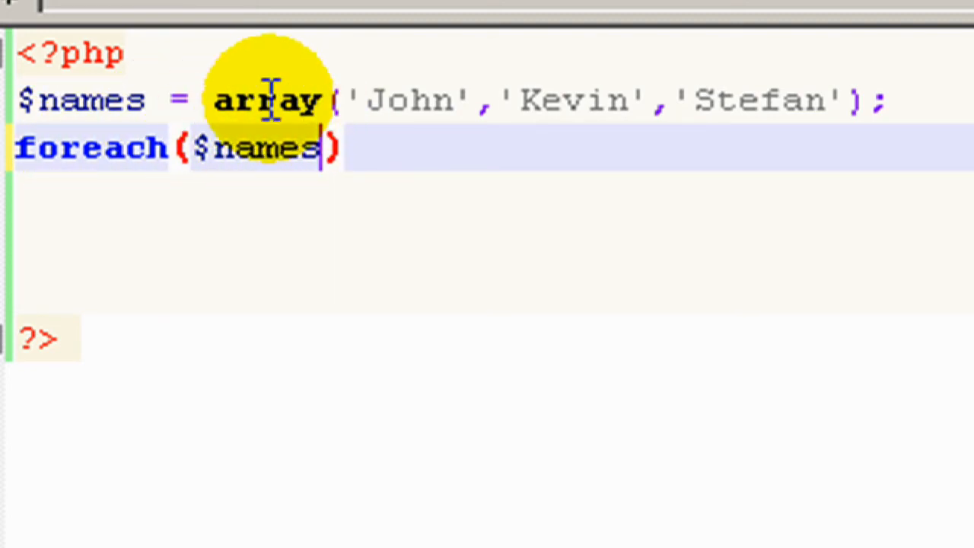
mouse_move(430, 149)
text( as )
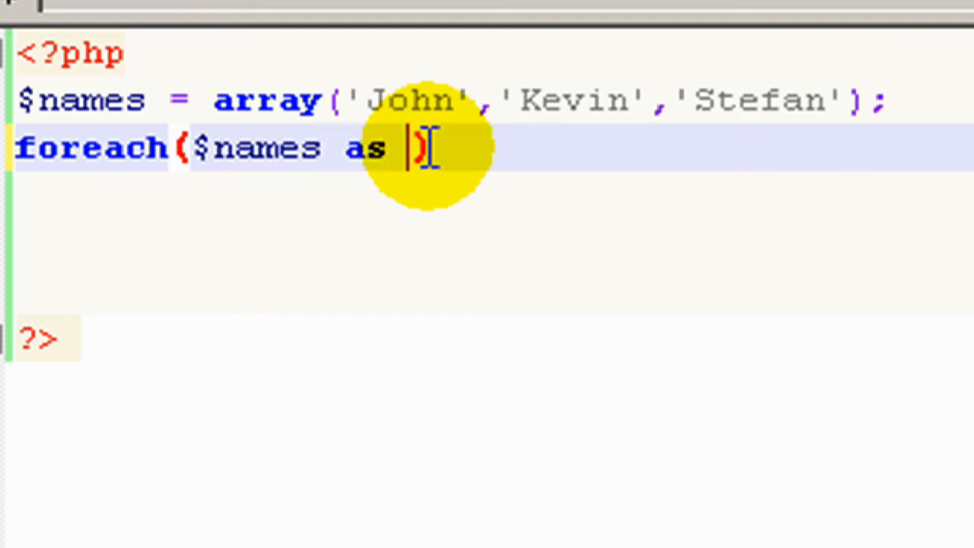
text($)
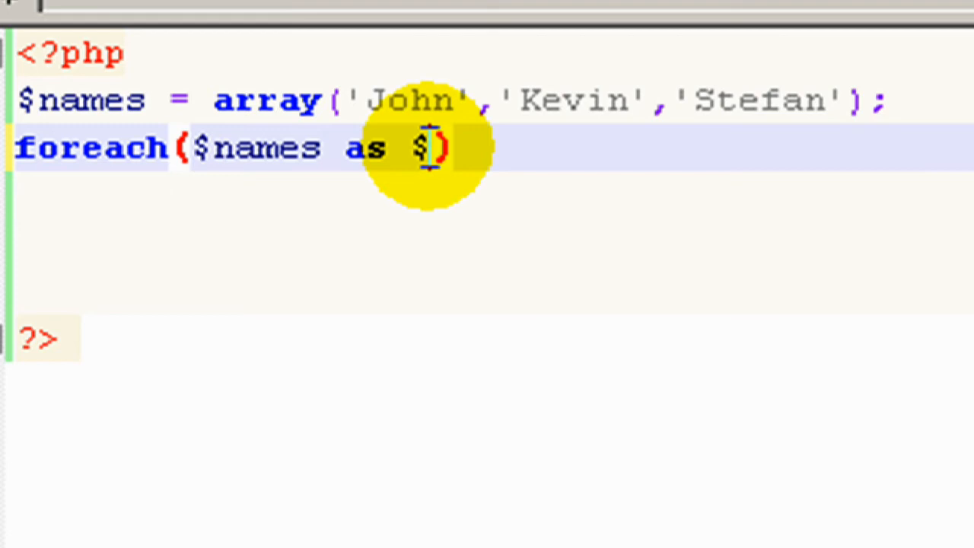
text(display)
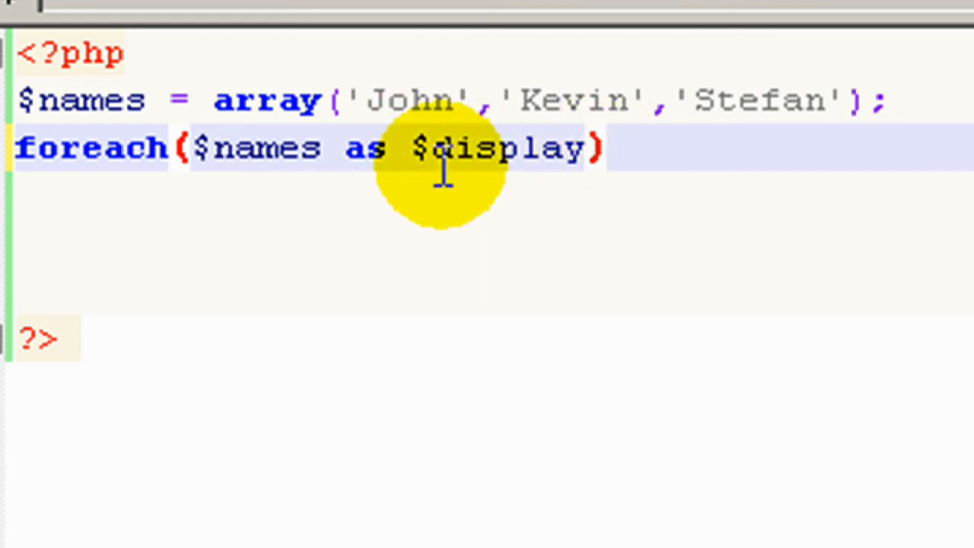
mouse_move(354, 99)
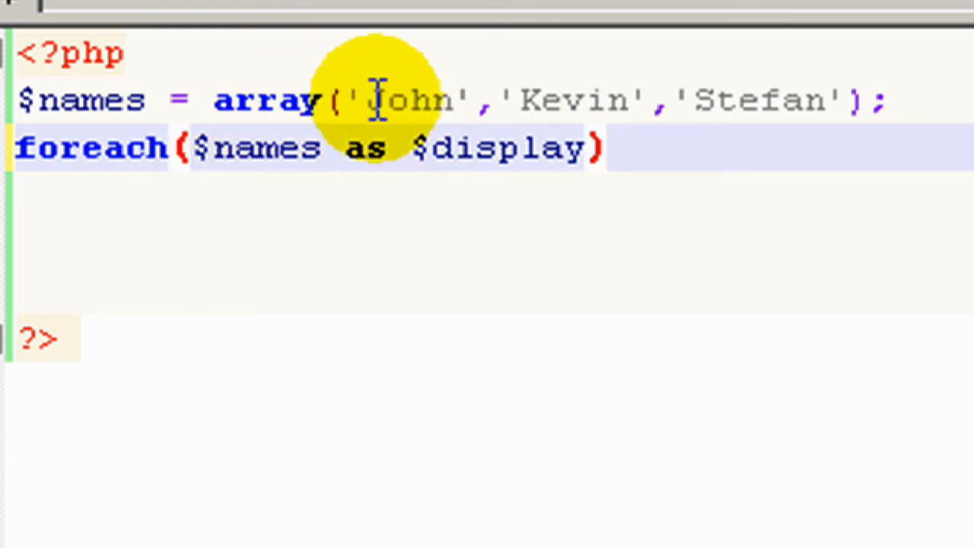
mouse_move(617, 148)
text({)
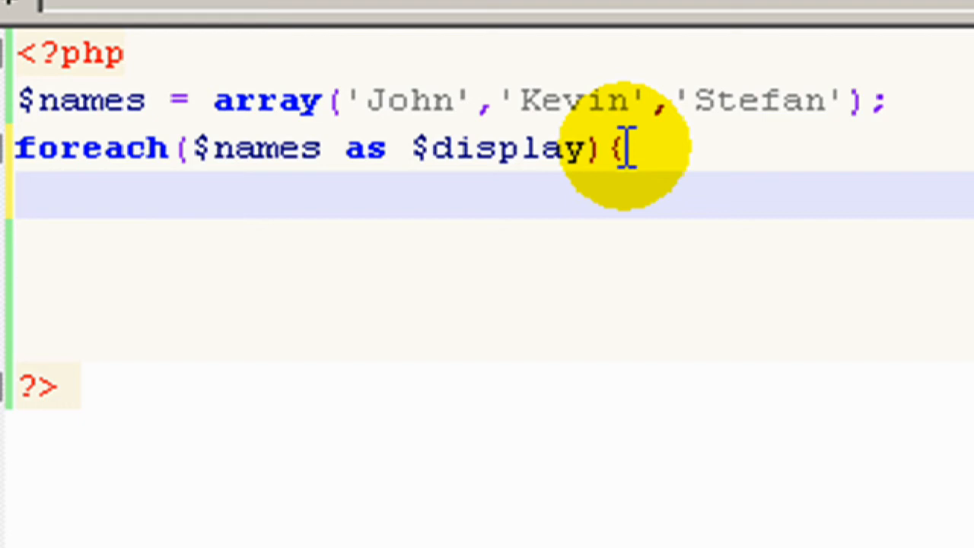
Put echo $display . "<br>"; inside the foreach braces
text(echo)
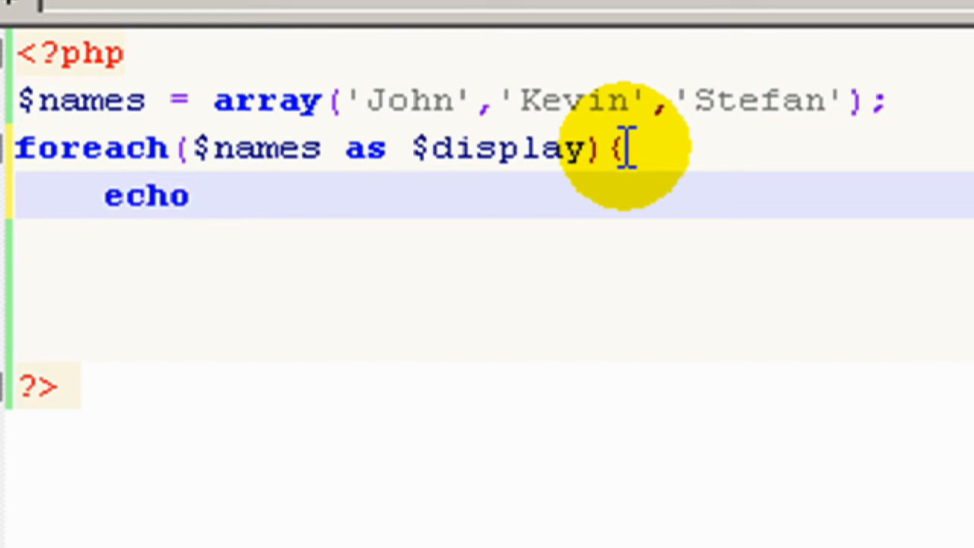
text($disp)
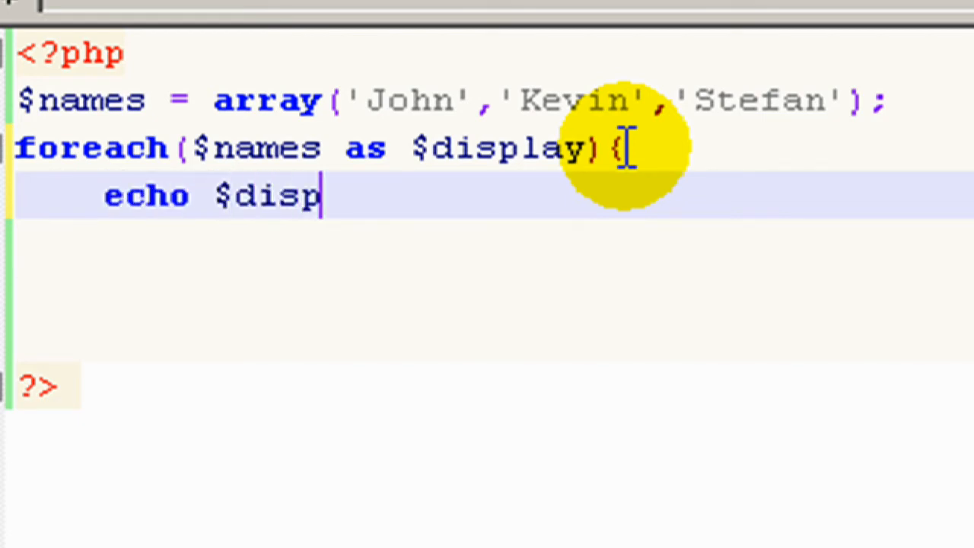
text(lay .)
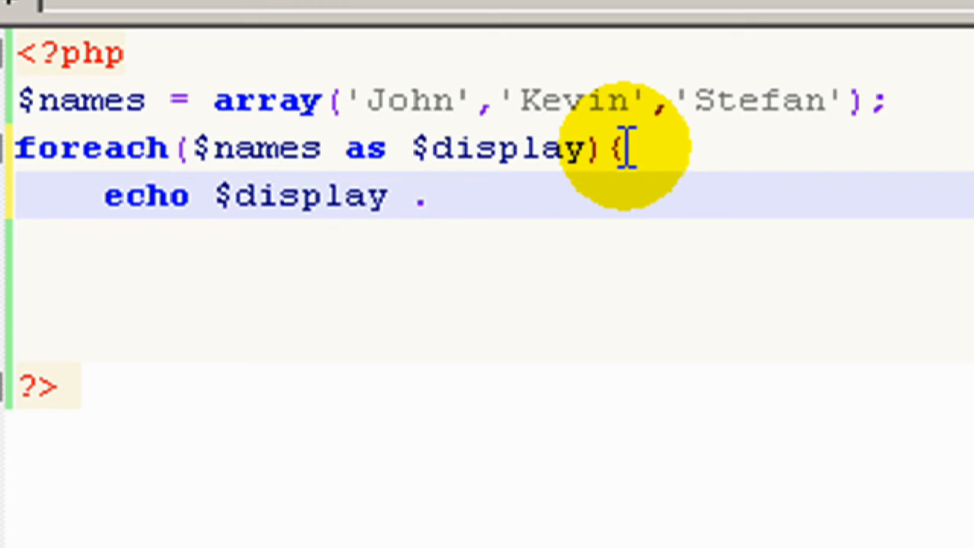
text("<br)
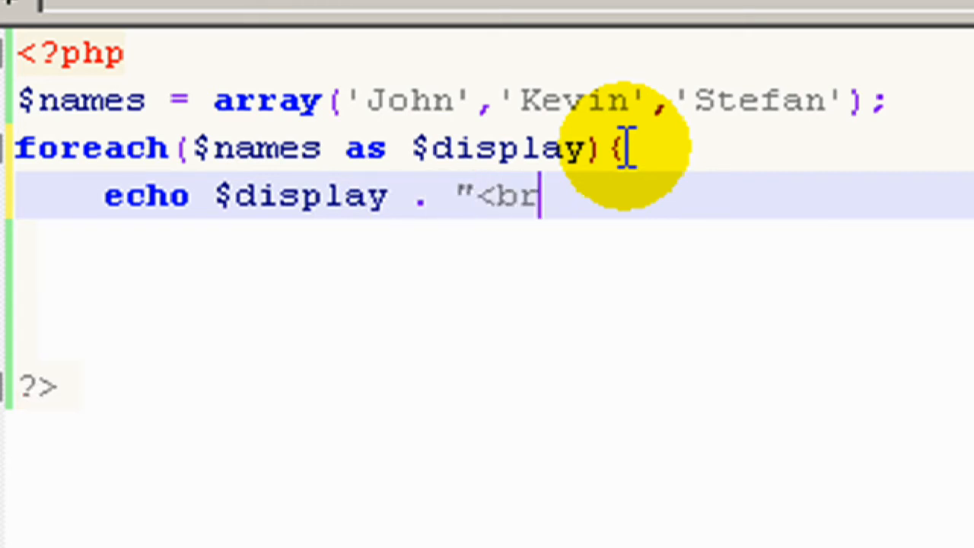
text(>")
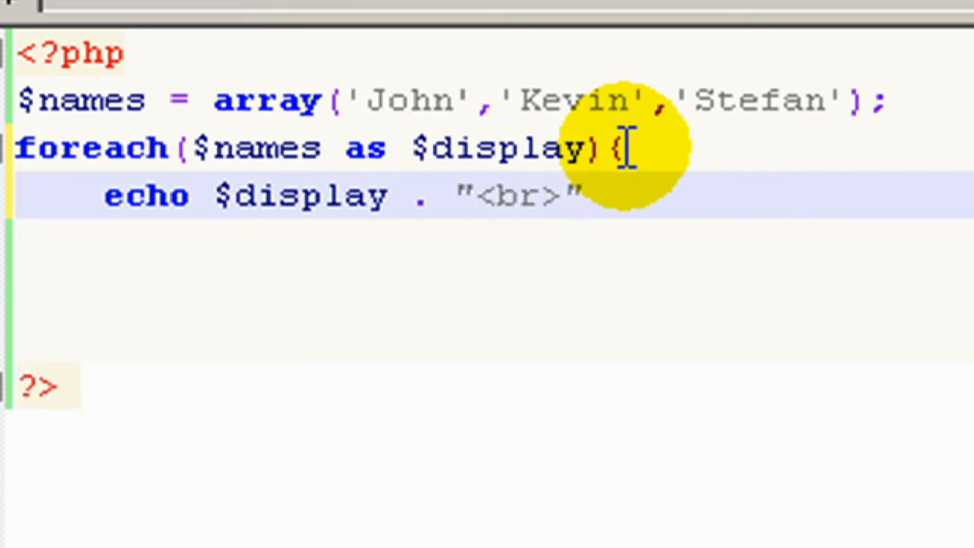
text(;)
text(})
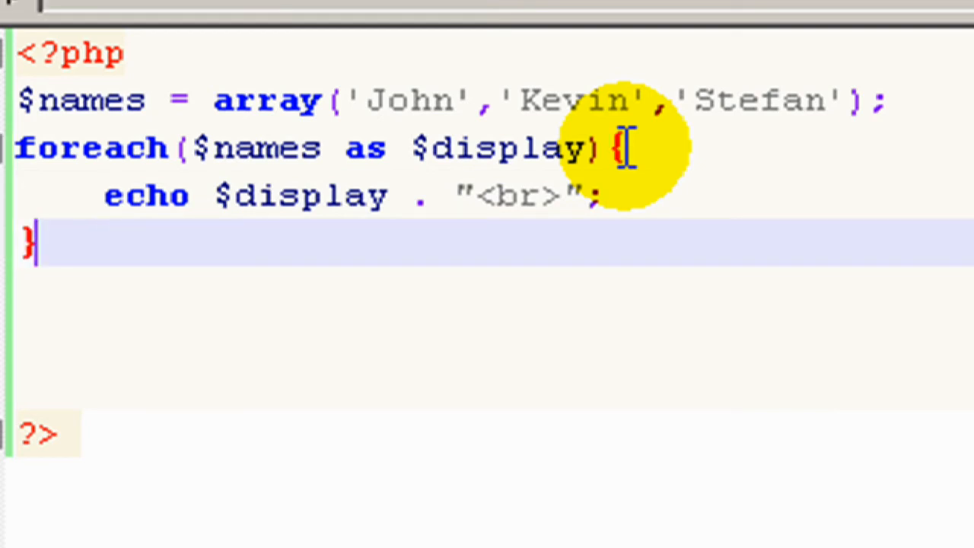
mouse_move(366, 38)
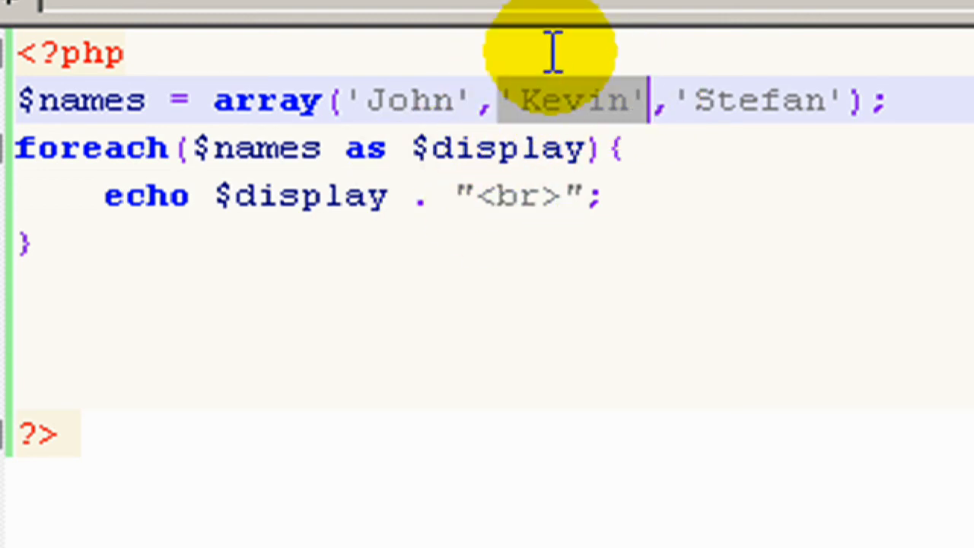
mouse_move(635, 358)
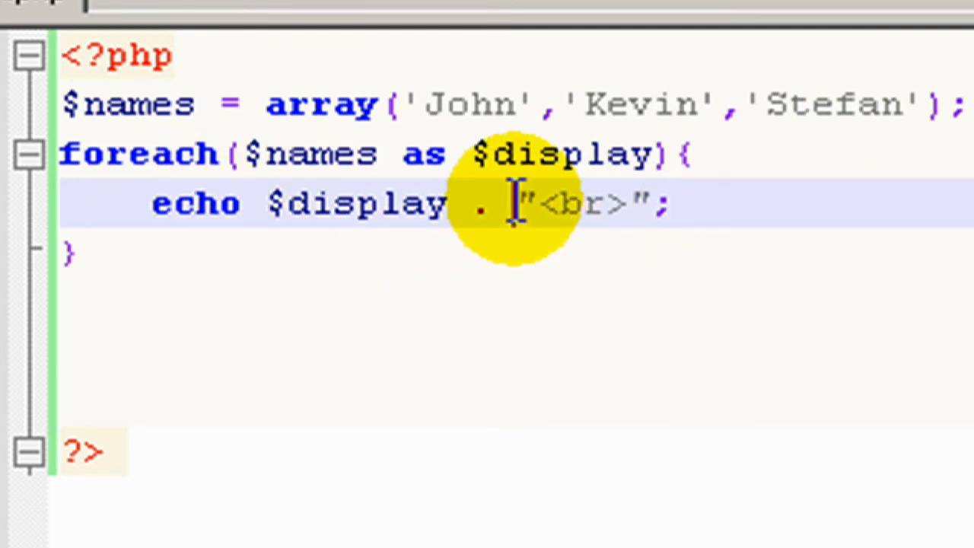
Change the echo to "<b>" . $display . "<br></b>" so names print bold
drag(525, 204, 643, 203)
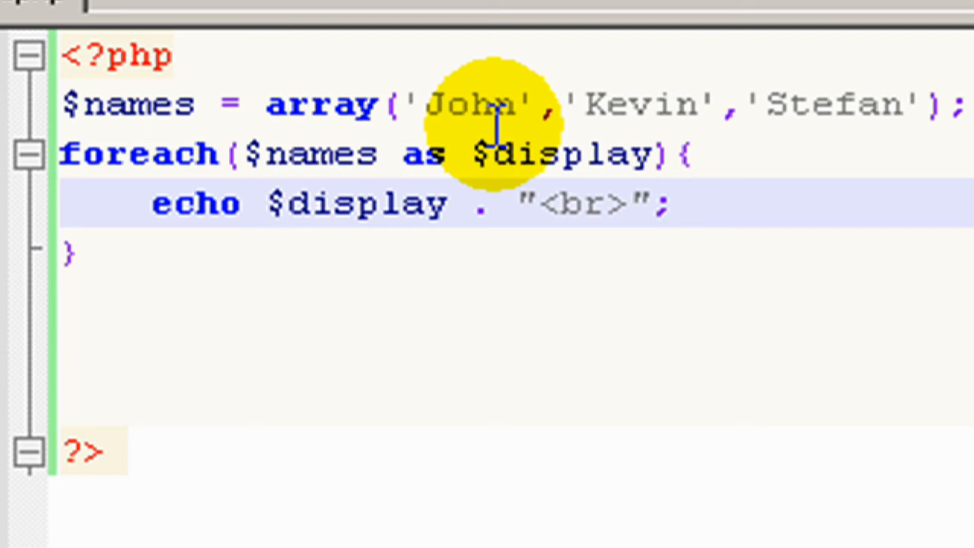
text("<B)
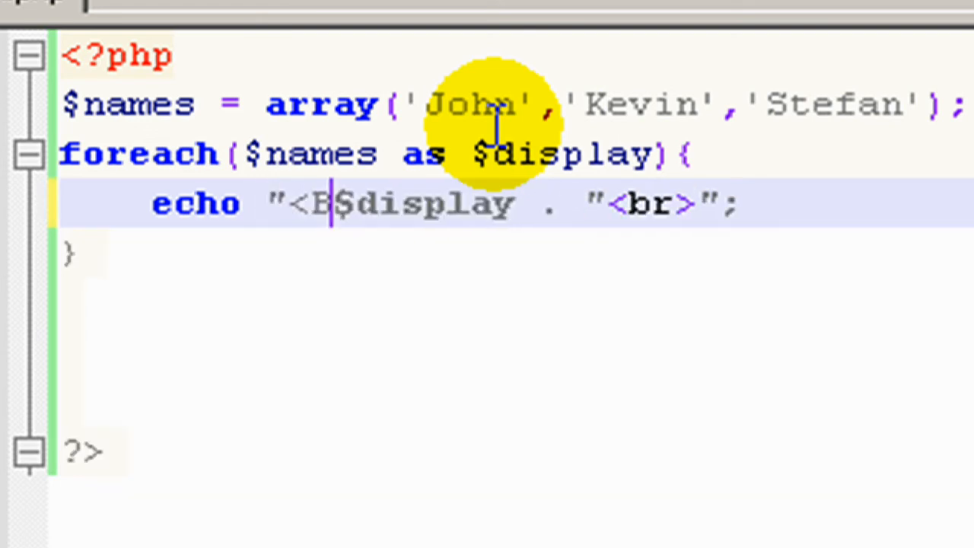
text(>" .)
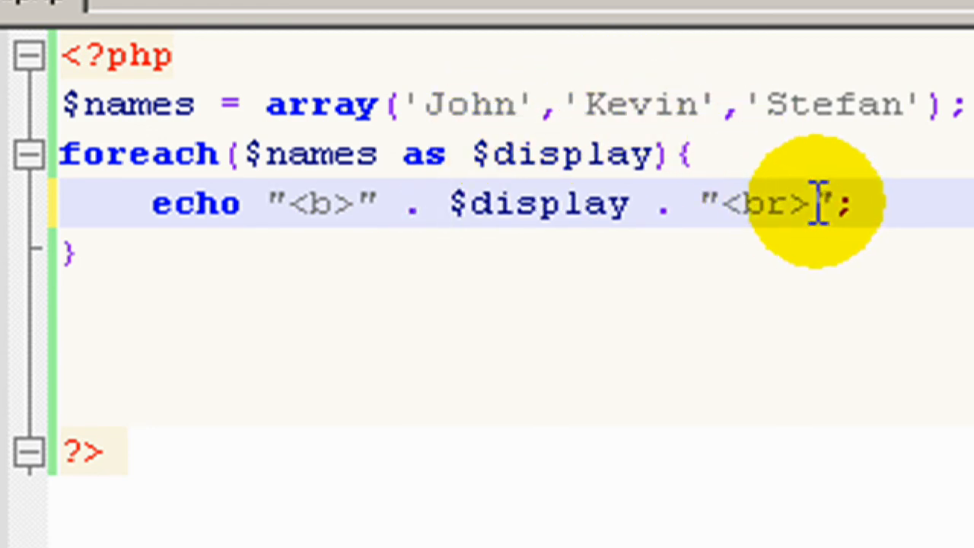
text(<)
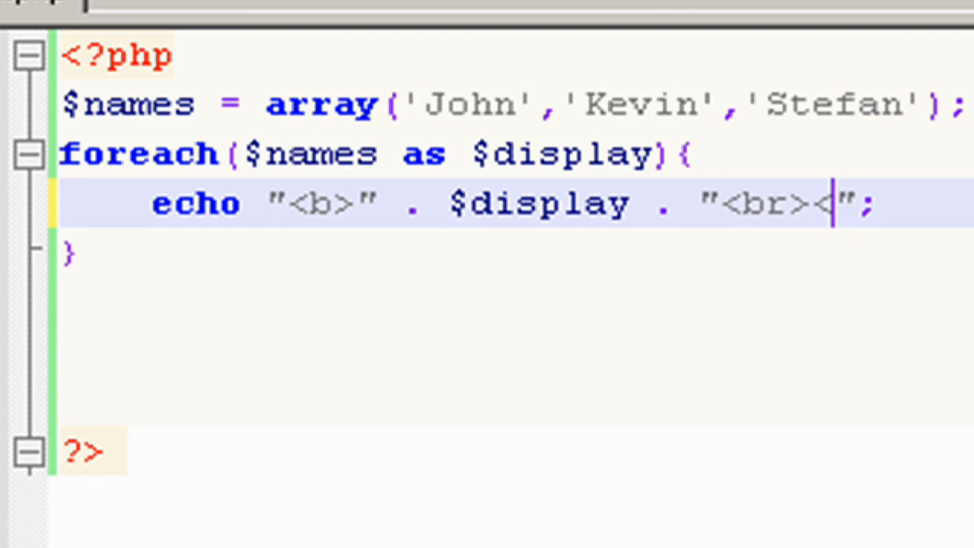
text(/b>)
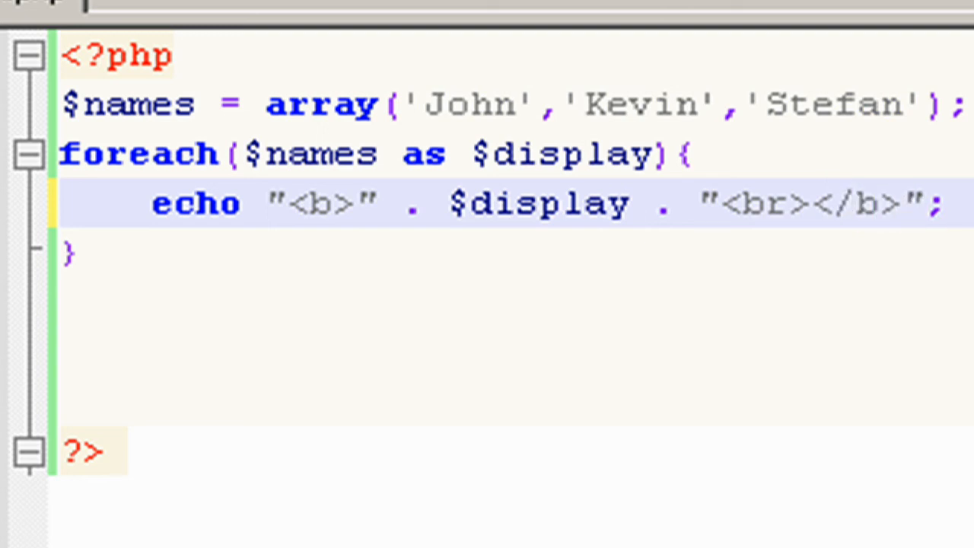